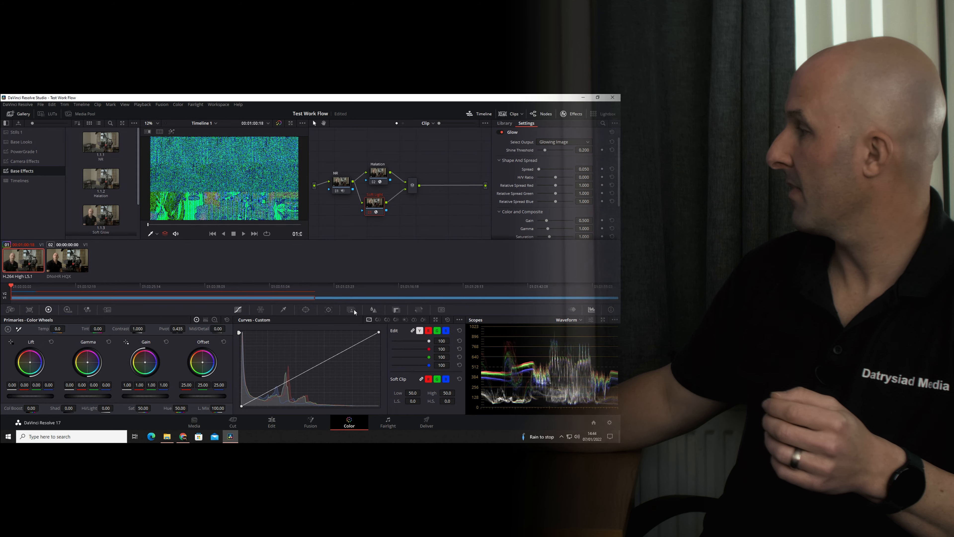
# Review the node tree with Halation and Soft Light, then return to the Edit page
pyautogui.rightClick(374, 202)
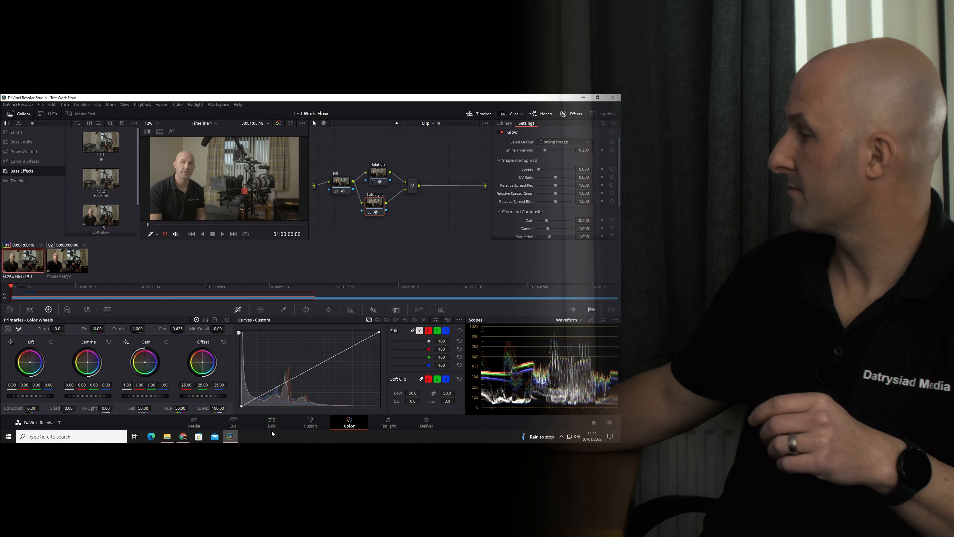
pyautogui.click(271, 422)
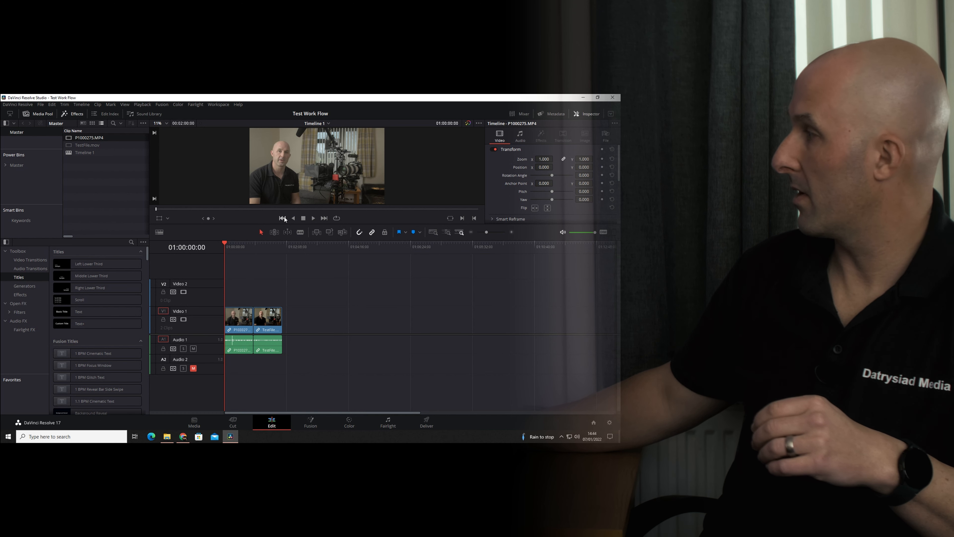
pyautogui.click(313, 217)
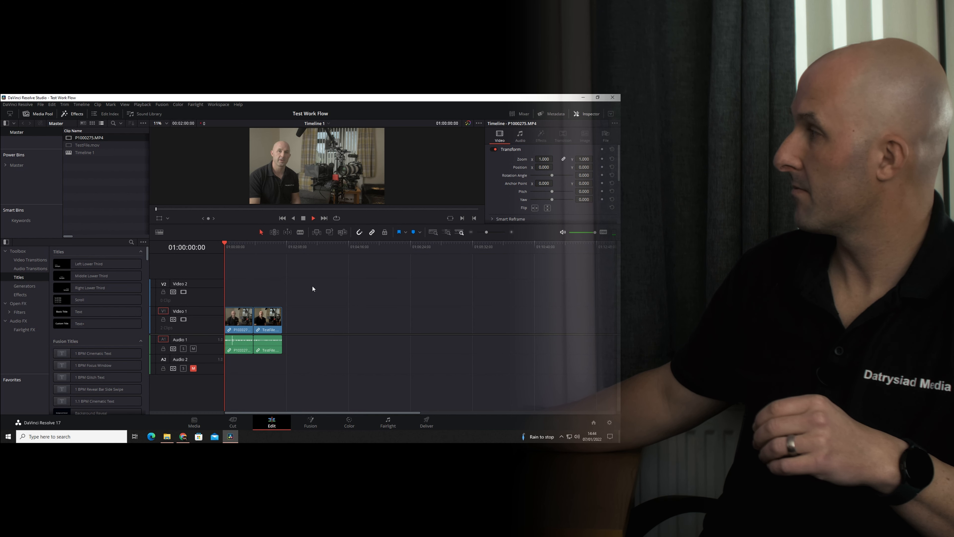
pyautogui.click(313, 218)
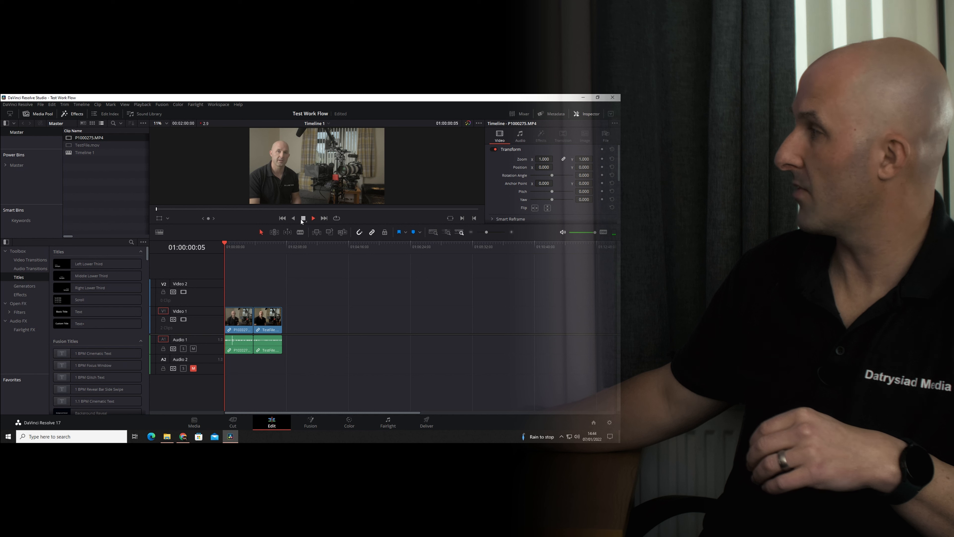
pyautogui.click(312, 218)
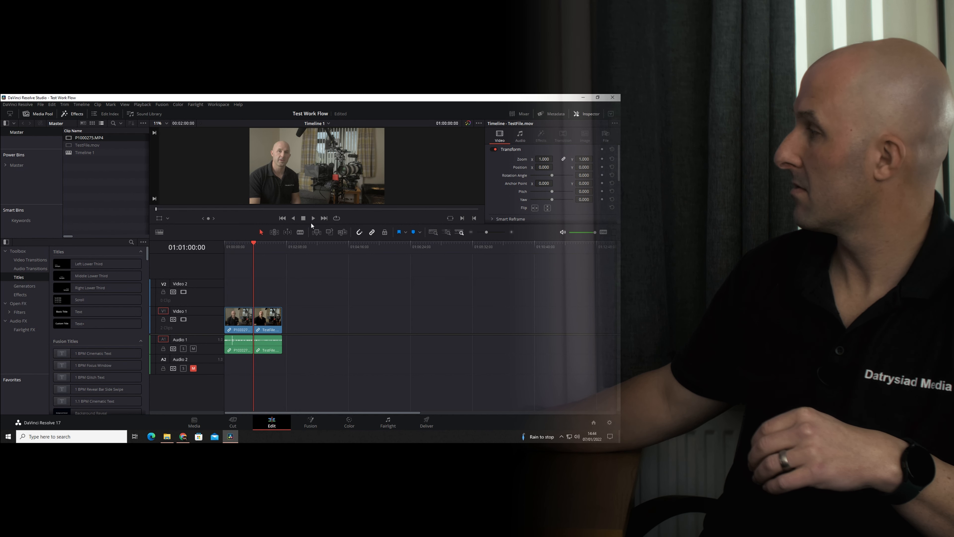
pyautogui.click(312, 217)
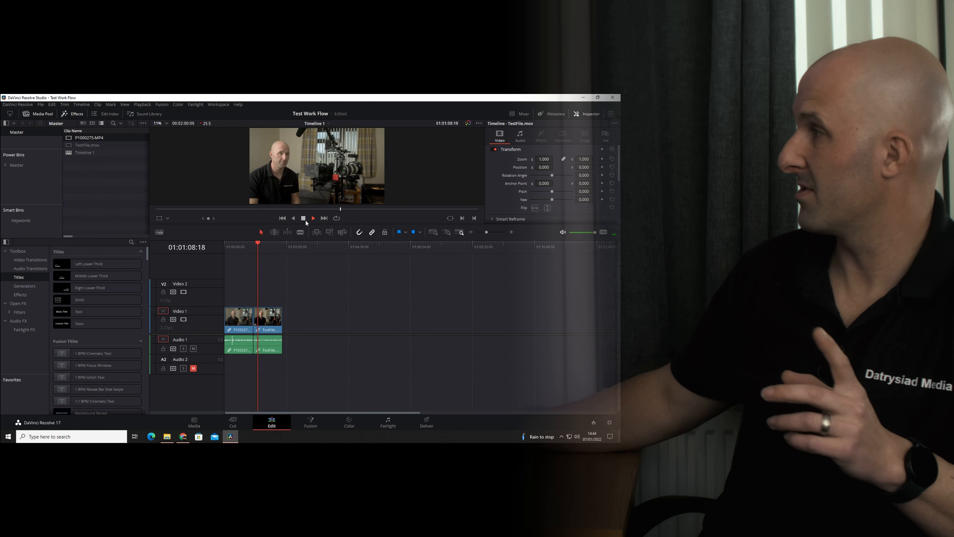
pyautogui.click(313, 217)
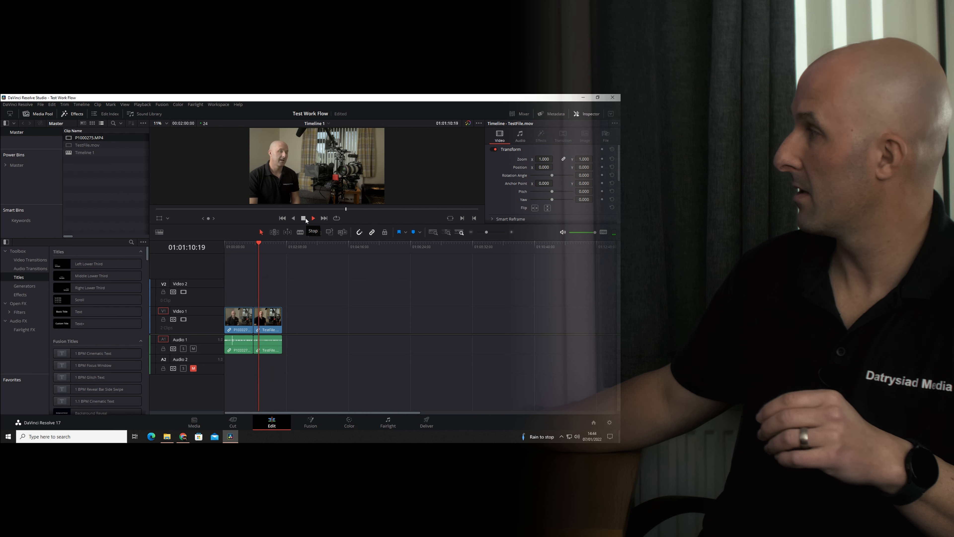
pyautogui.click(313, 217)
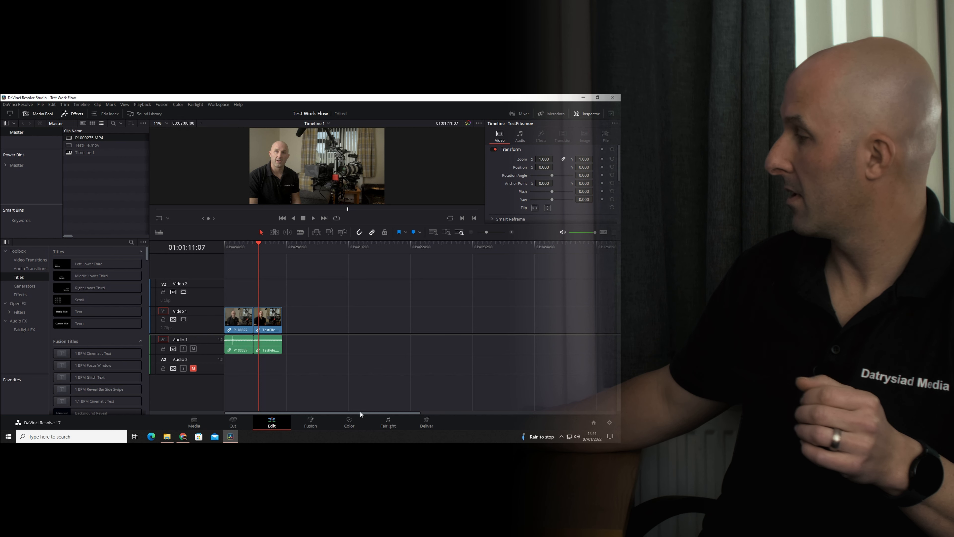
pyautogui.click(349, 422)
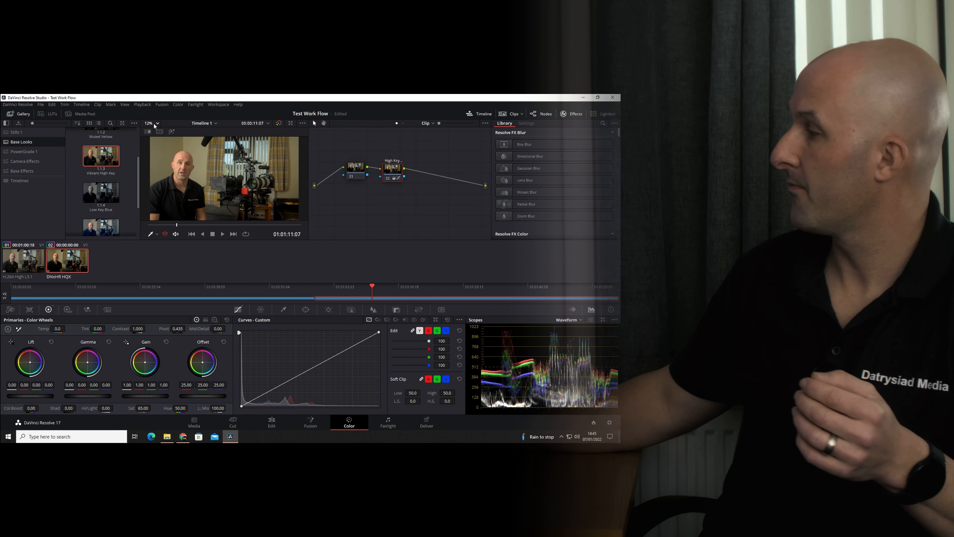
# Return to the editing timeline on the second TestFile clip
pyautogui.click(271, 422)
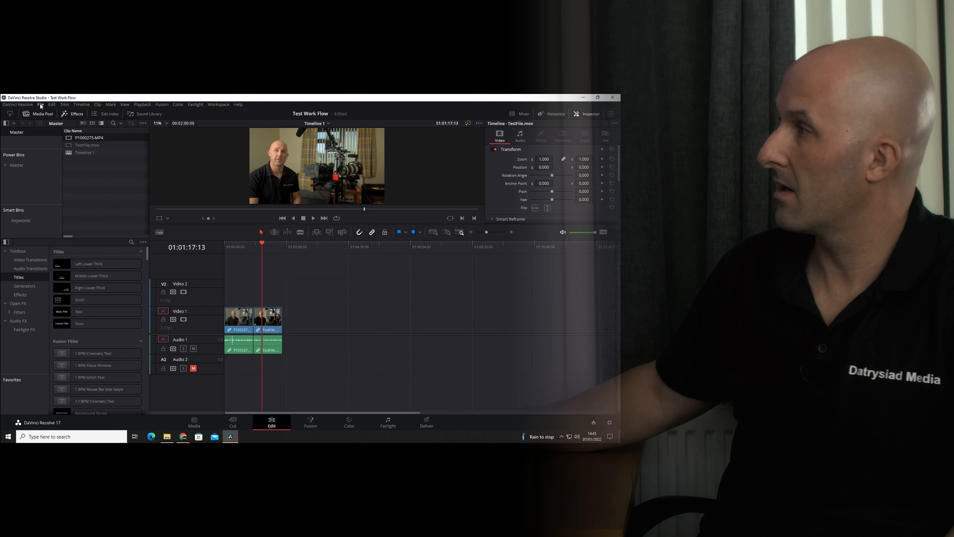
# Open the Small Camera Setup project from the Project Manager via the File menu
pyautogui.click(41, 104)
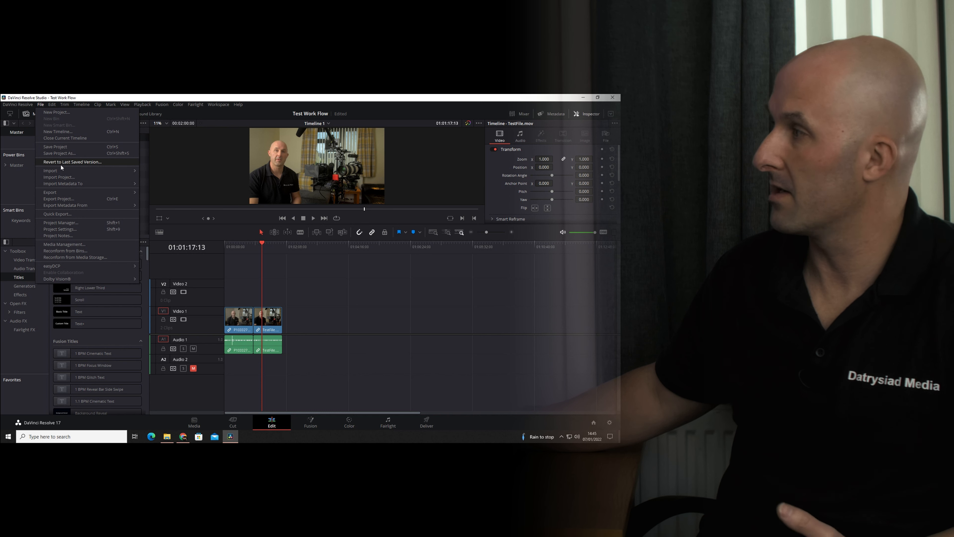
pyautogui.click(60, 223)
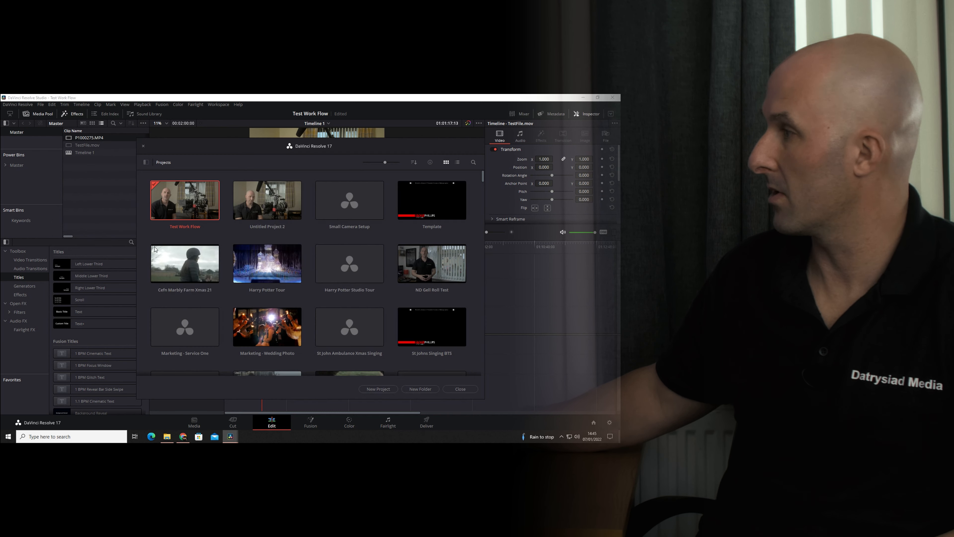
pyautogui.click(350, 200)
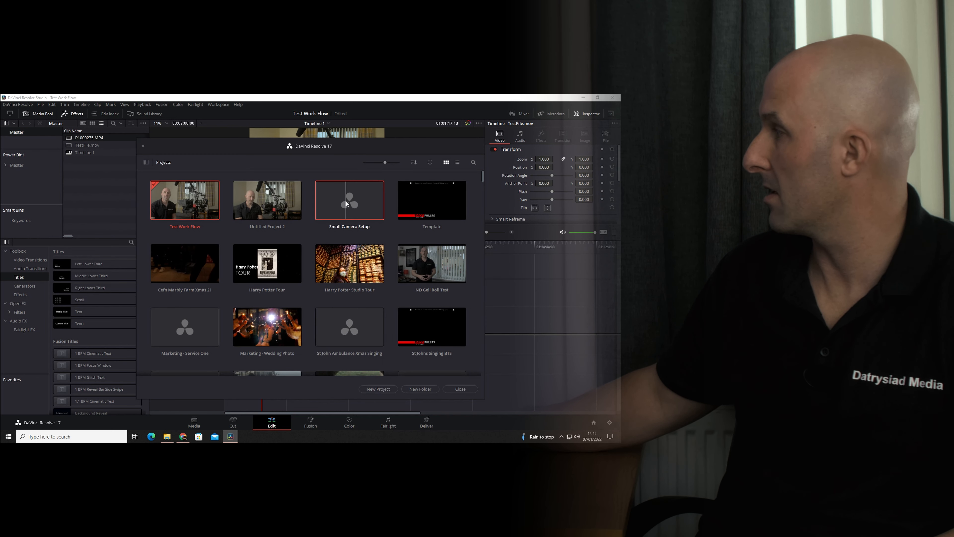
pyautogui.doubleClick(349, 201)
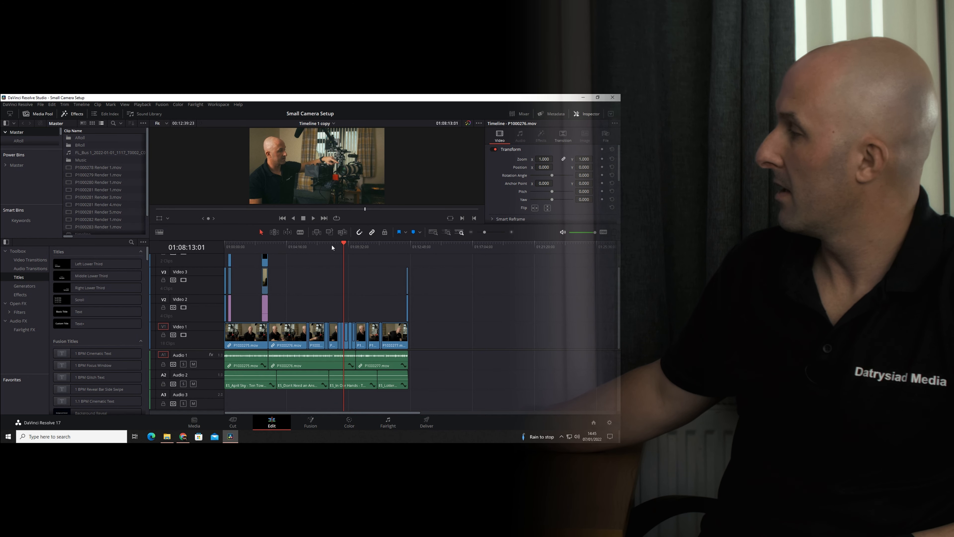
# Scrub through the Small Camera Setup edit, then go to the Deliver page with its render queue
pyautogui.click(245, 247)
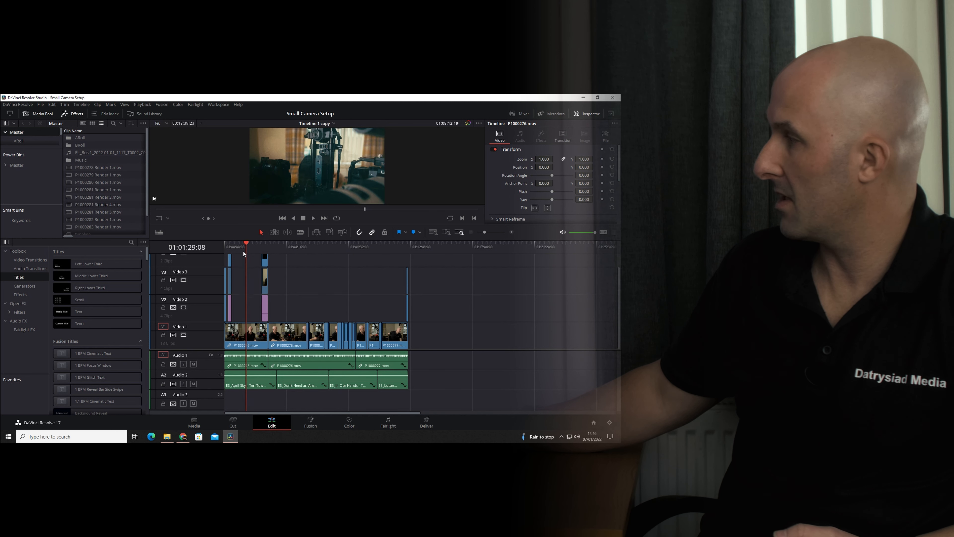
pyautogui.click(283, 247)
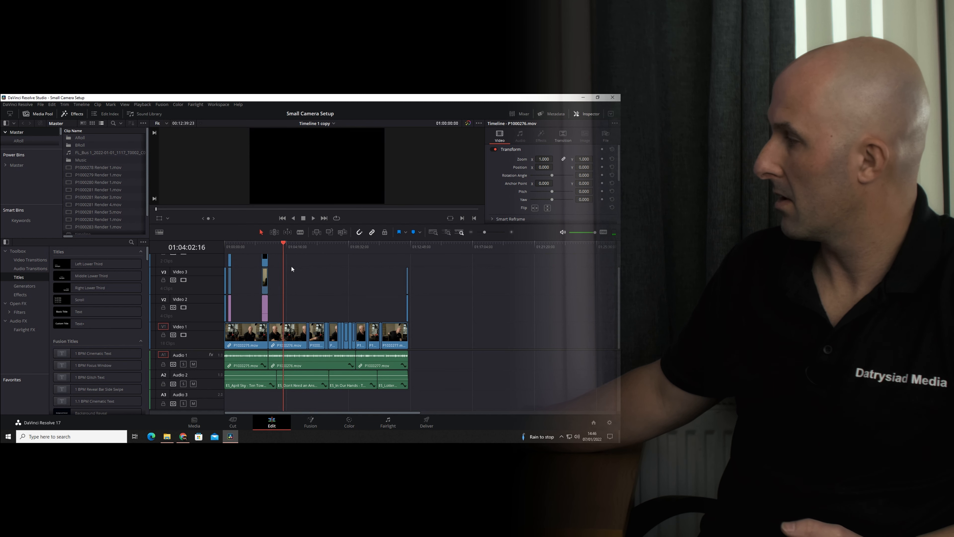
pyautogui.click(382, 244)
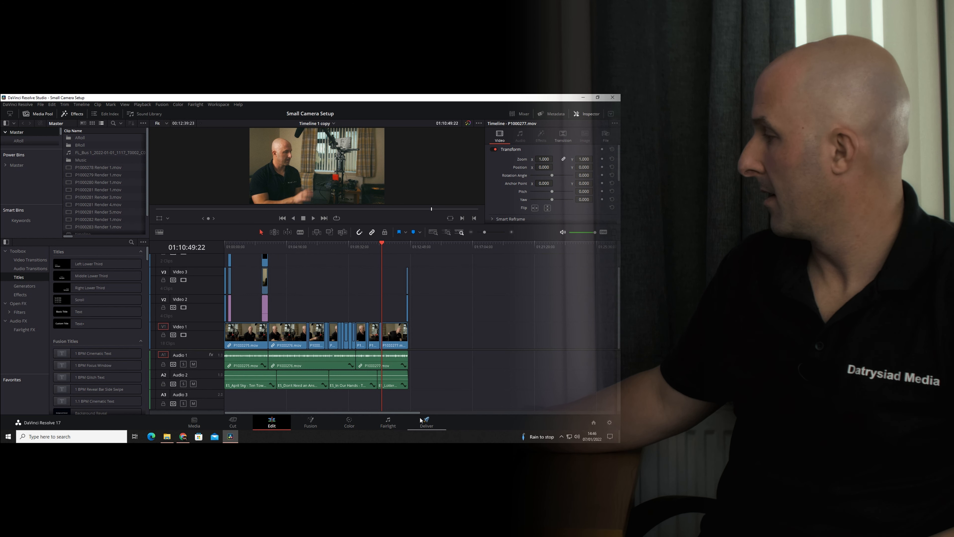
pyautogui.click(426, 423)
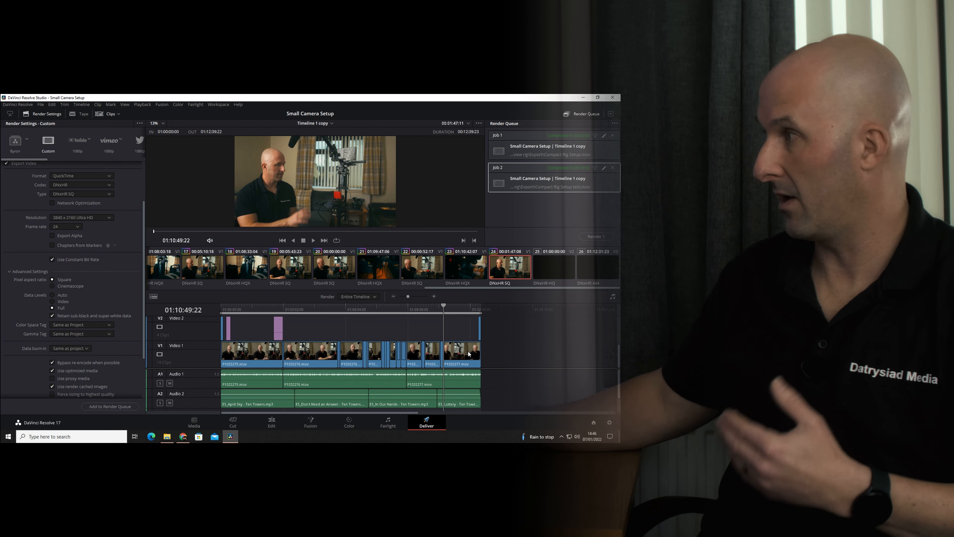
pyautogui.moveTo(534, 201)
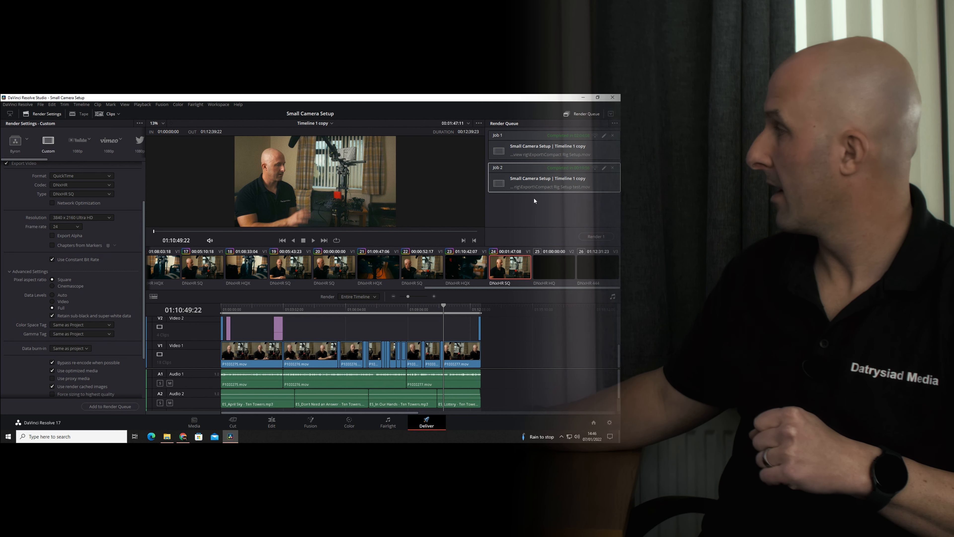